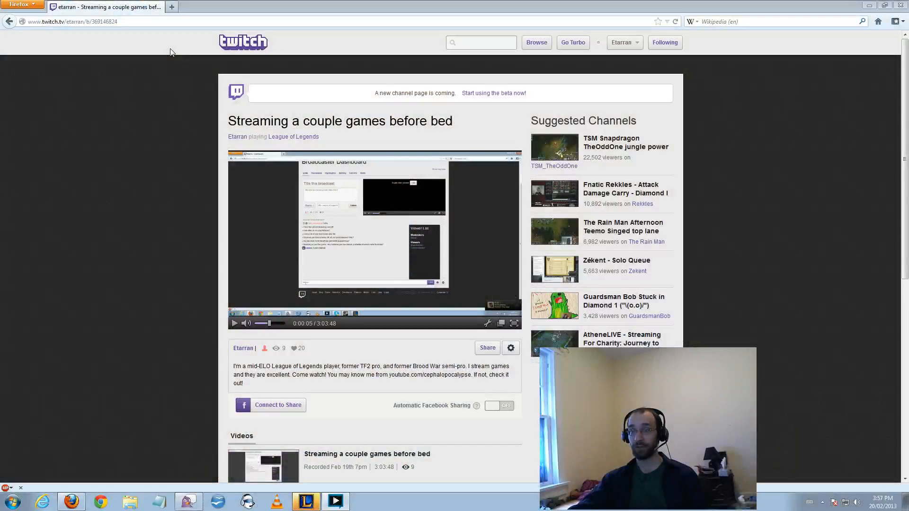
mouse_move(108, 38)
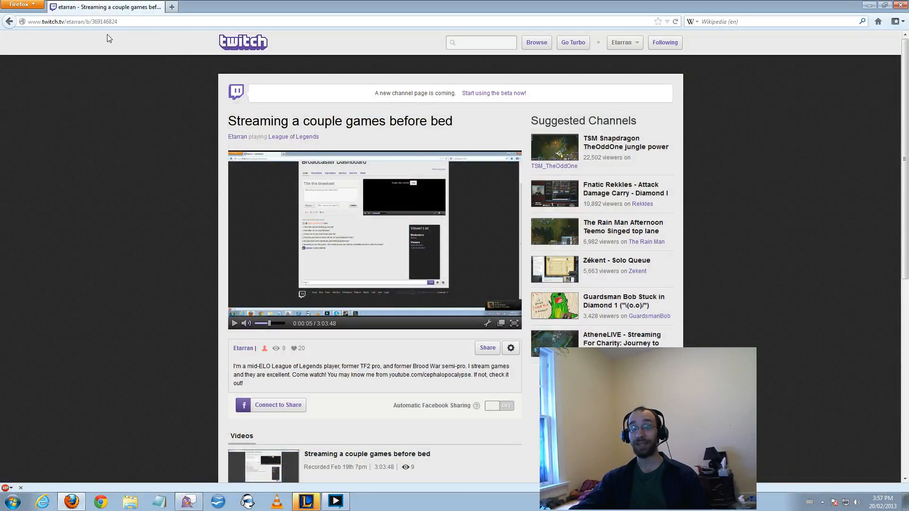
mouse_move(250, 192)
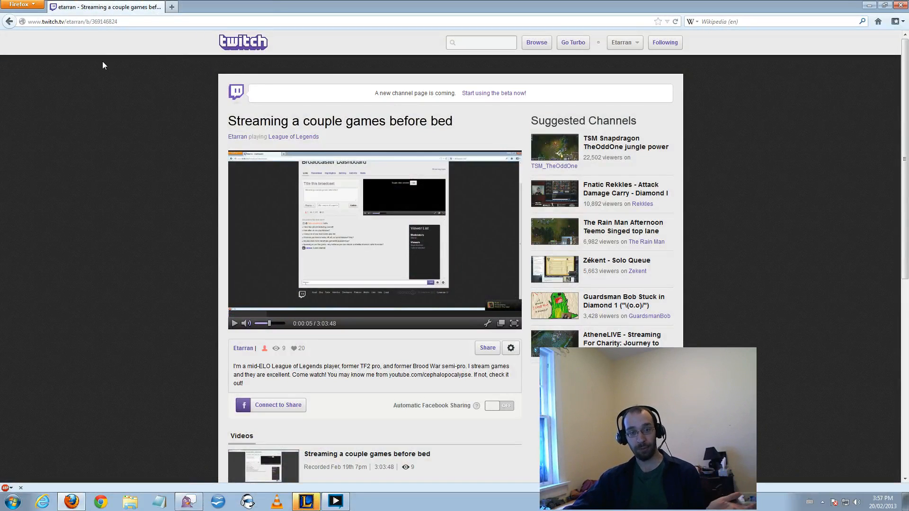
mouse_move(191, 221)
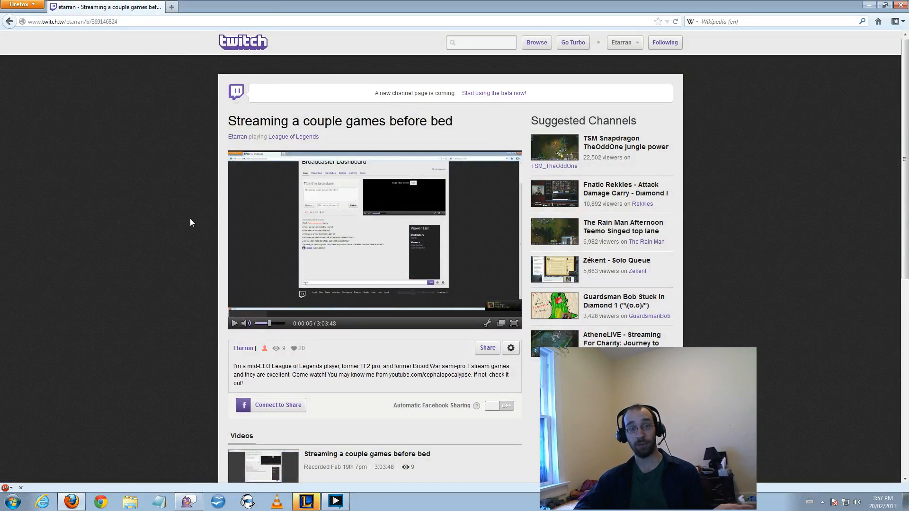
mouse_move(154, 244)
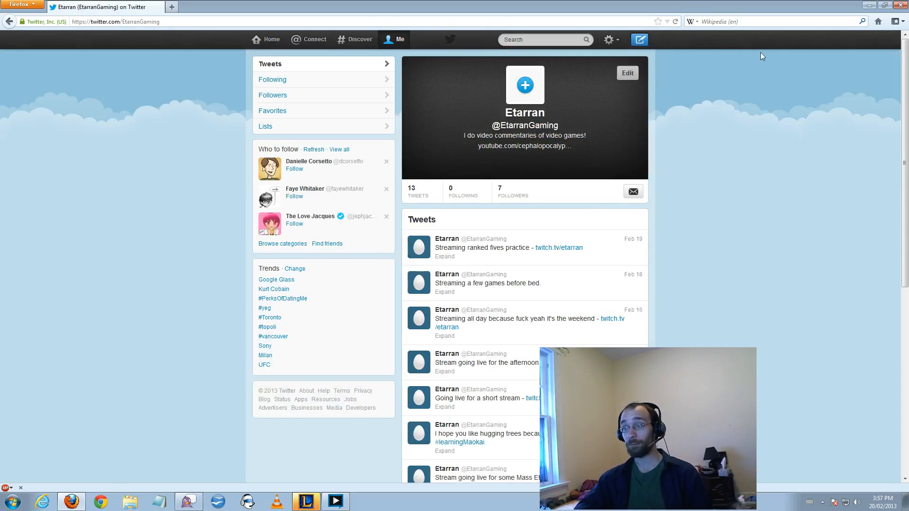
mouse_move(567, 125)
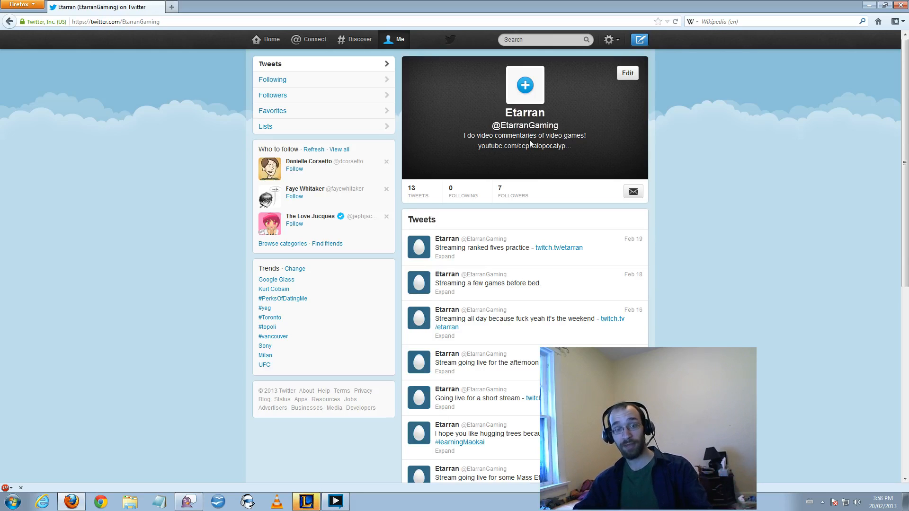
mouse_move(521, 183)
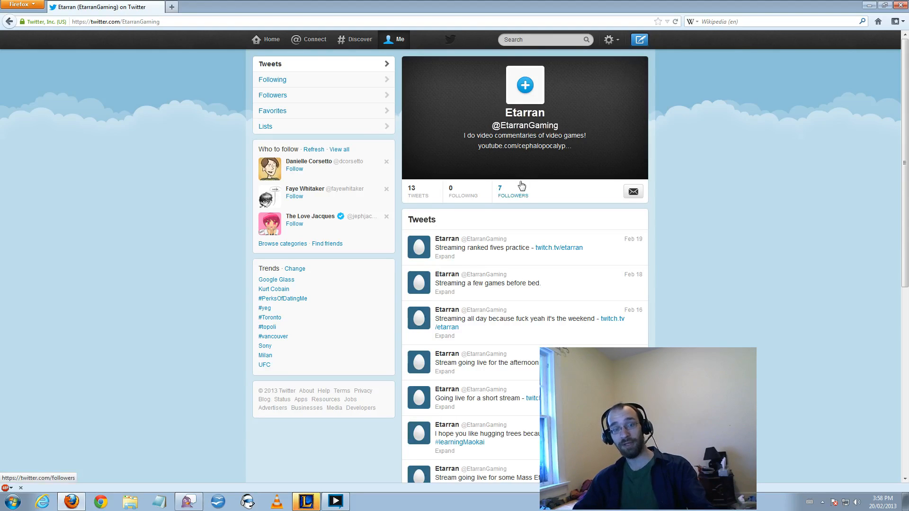